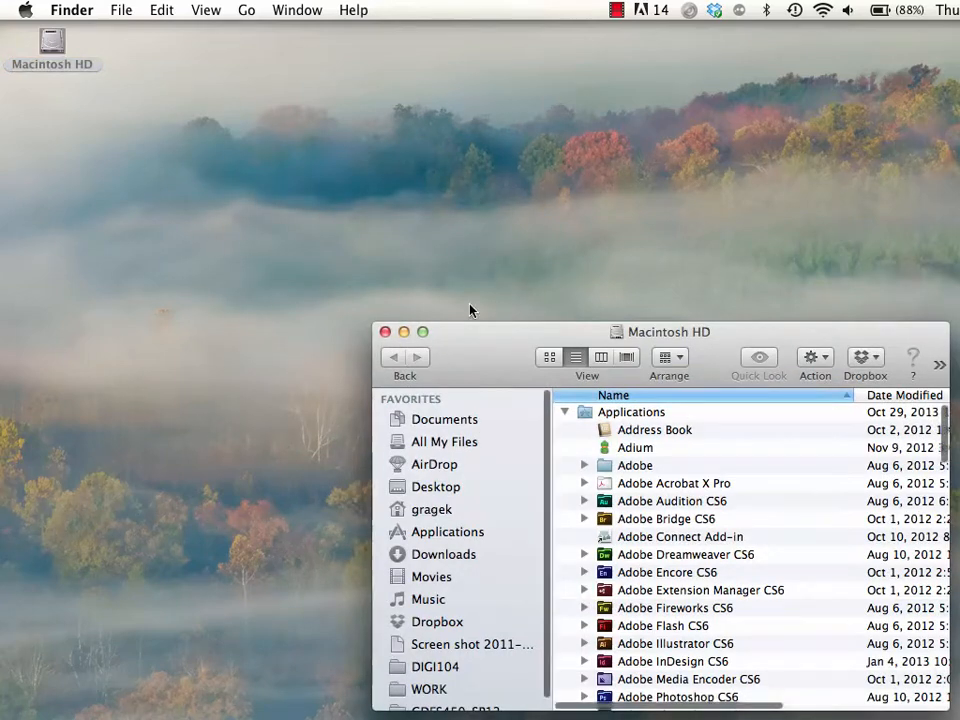
Bring the WordFiles window forward and move it to the upper-left corner of the screen
click(445, 419)
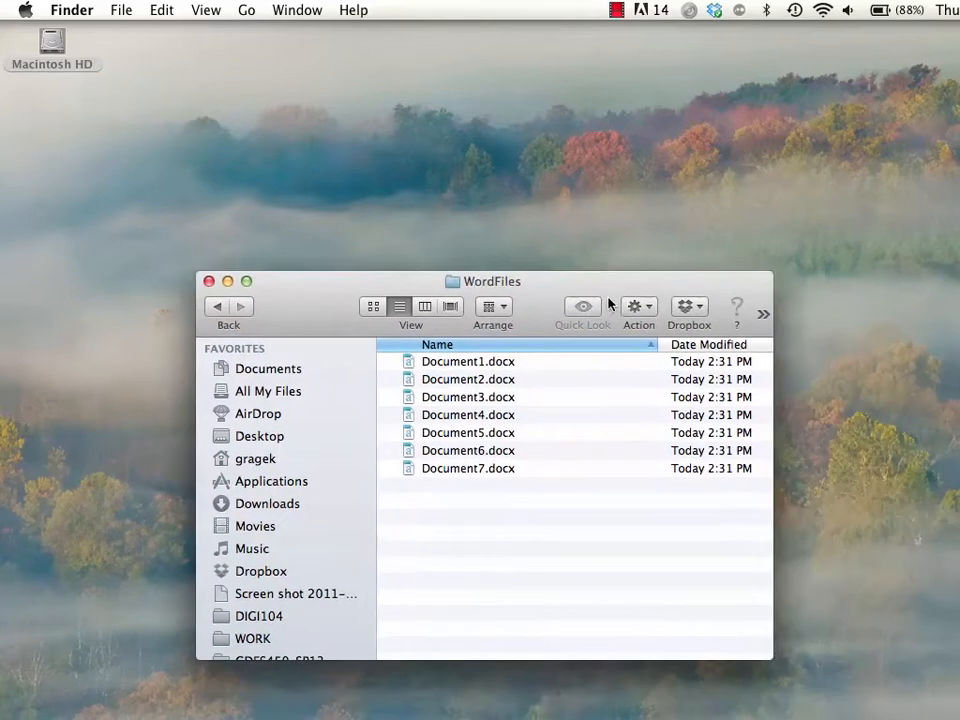
drag(490, 281, 298, 99)
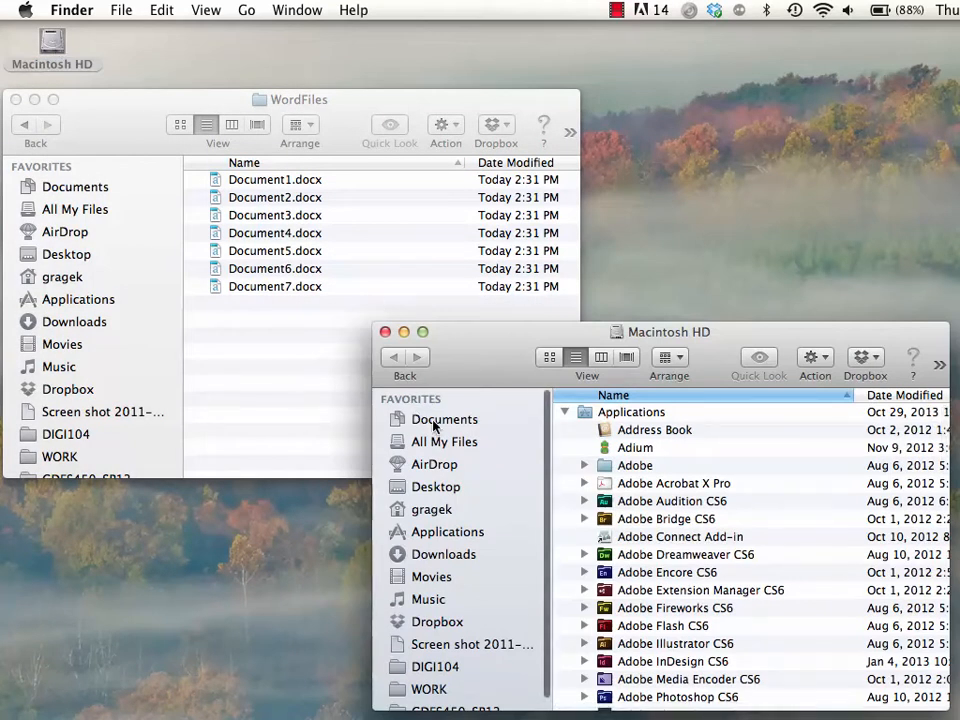
Show the Documents folder in the second Finder window via the Favorites sidebar
click(444, 419)
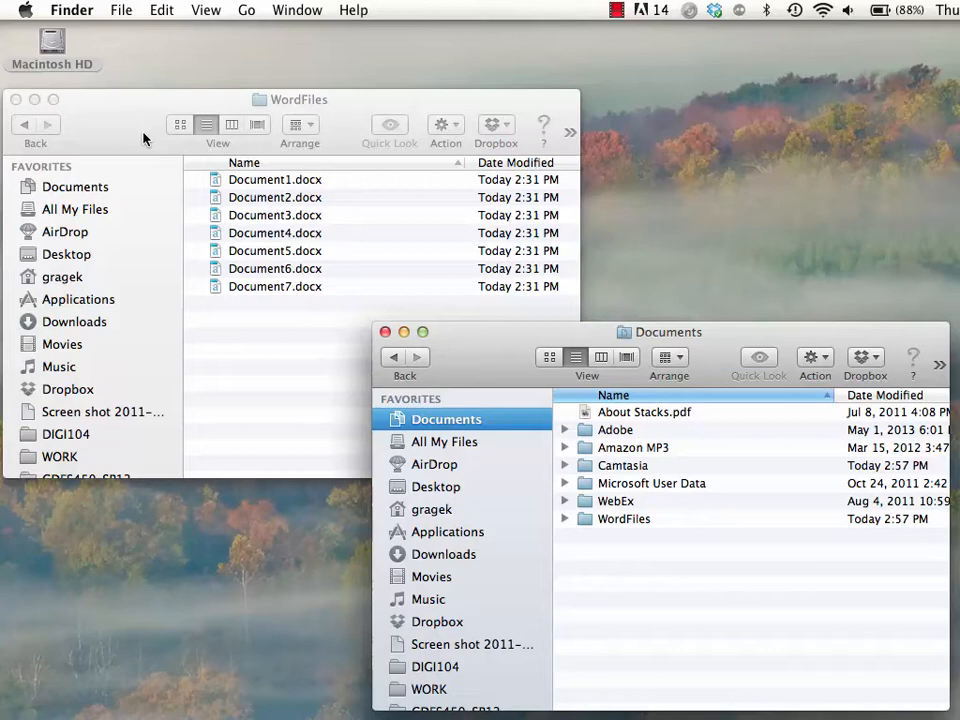
Create a new folder in Documents via File > New Folder and name it MyNewWordFiles
click(121, 9)
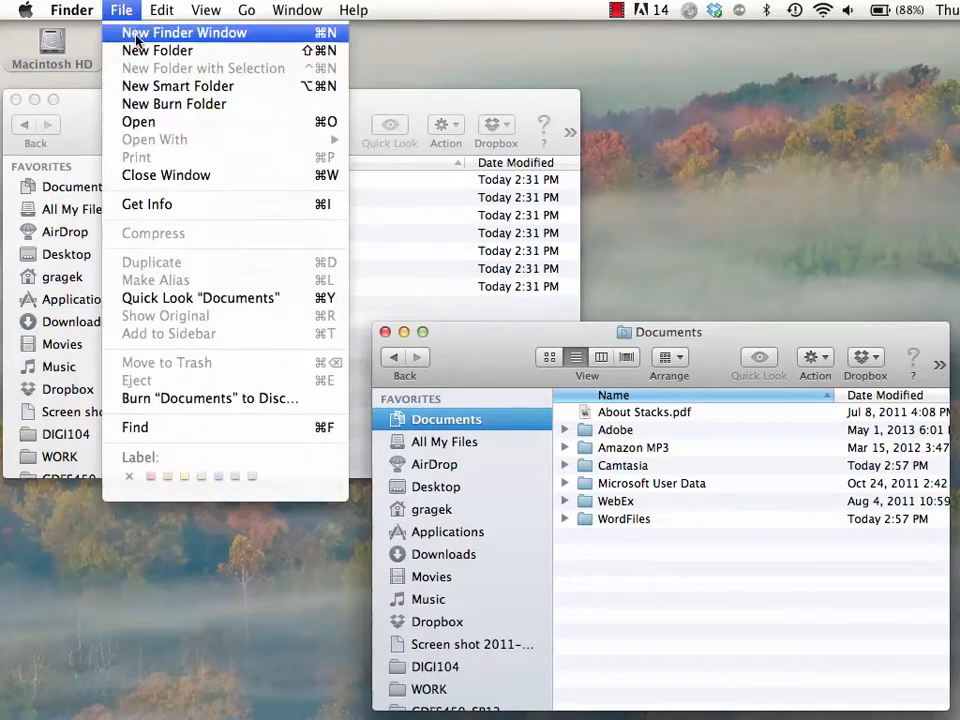
click(157, 50)
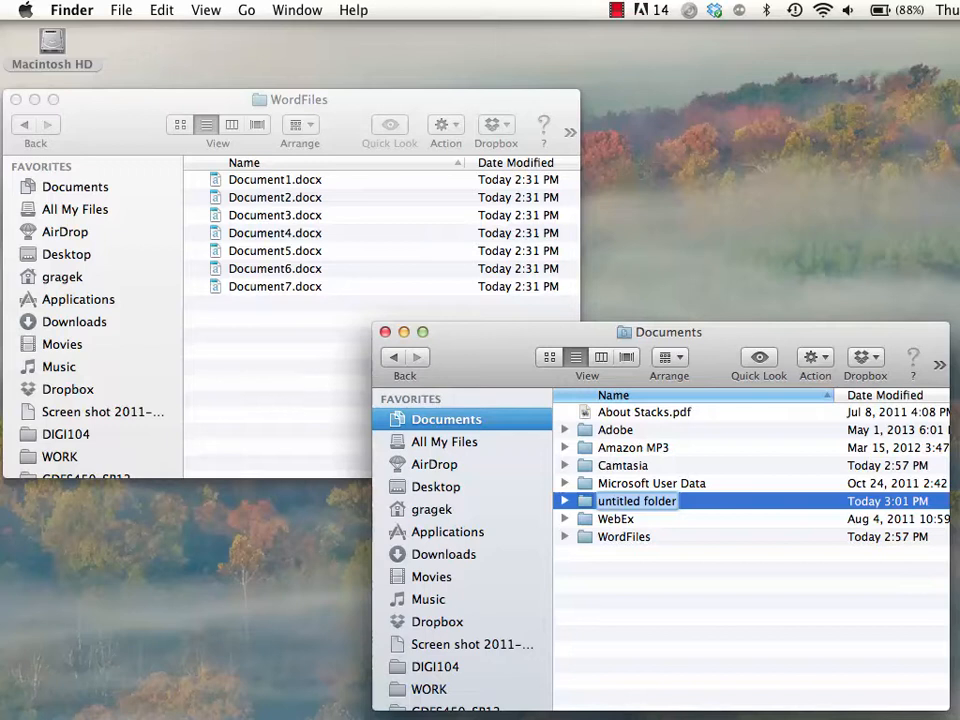
text(MyNewWord)
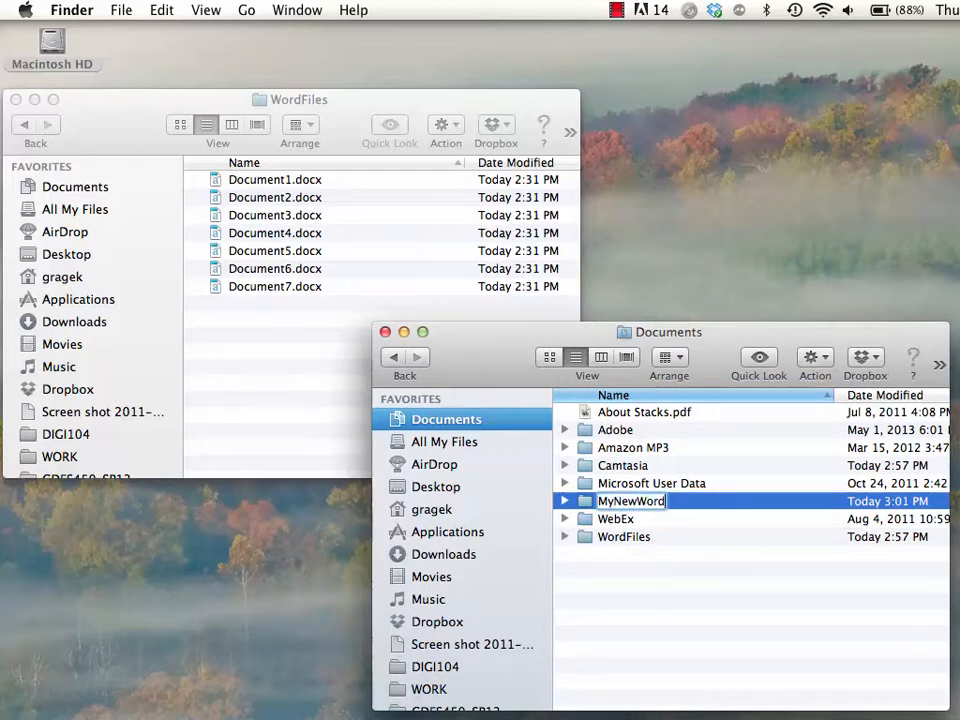
text(Files)
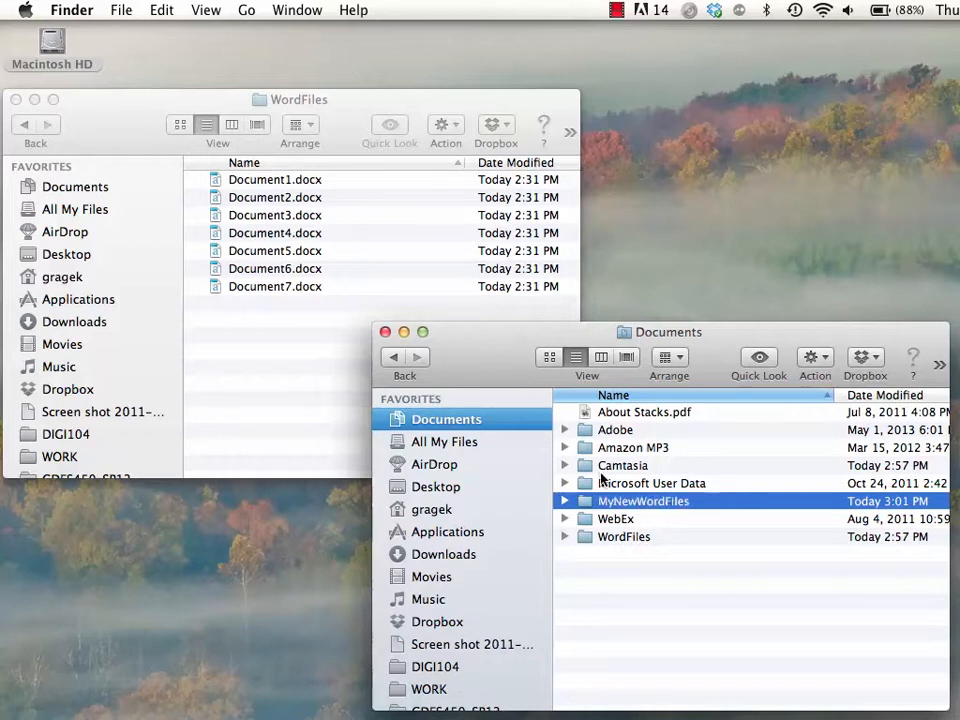
Open the empty MyNewWordFiles folder in the second window beside WordFiles
double_click(643, 500)
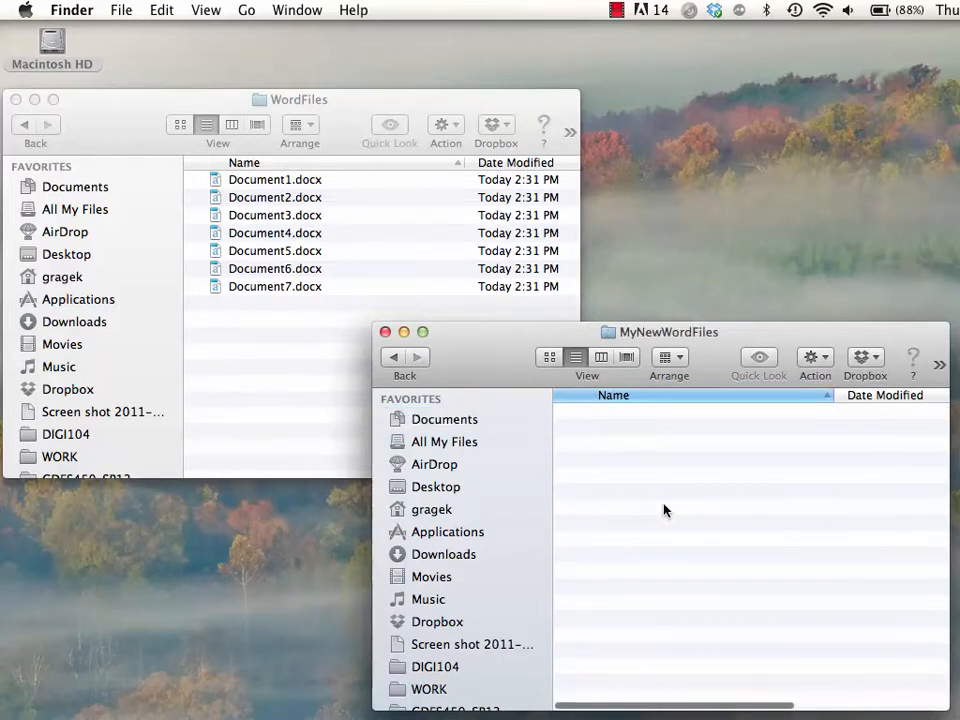
mouse_move(695, 450)
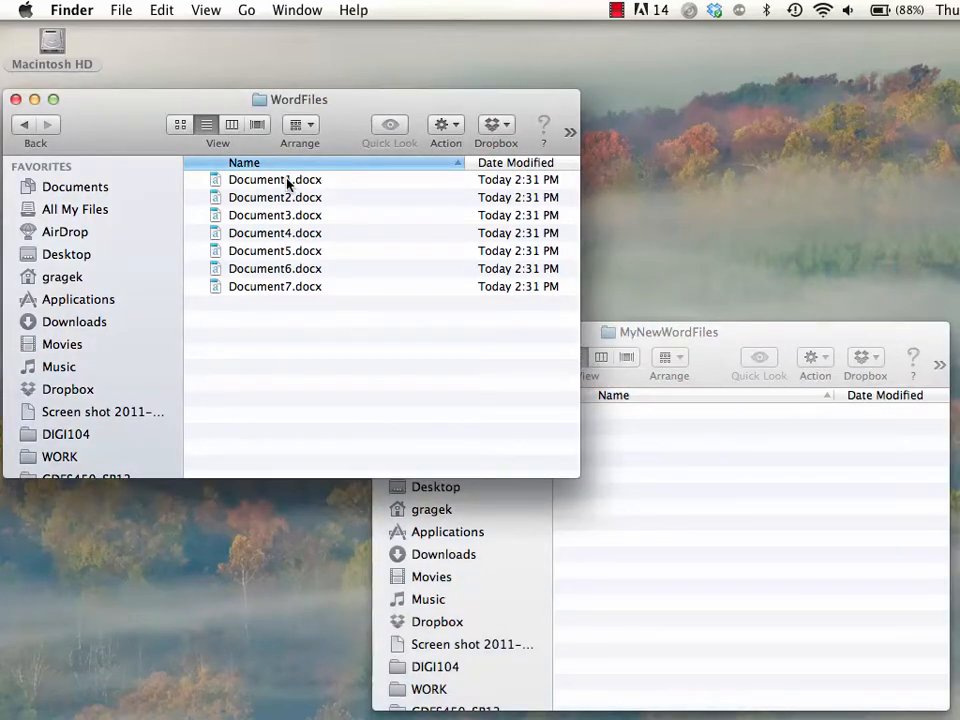
Drag Document1.docx from WordFiles into MyNewWordFiles, leaving six documents behind
click(275, 179)
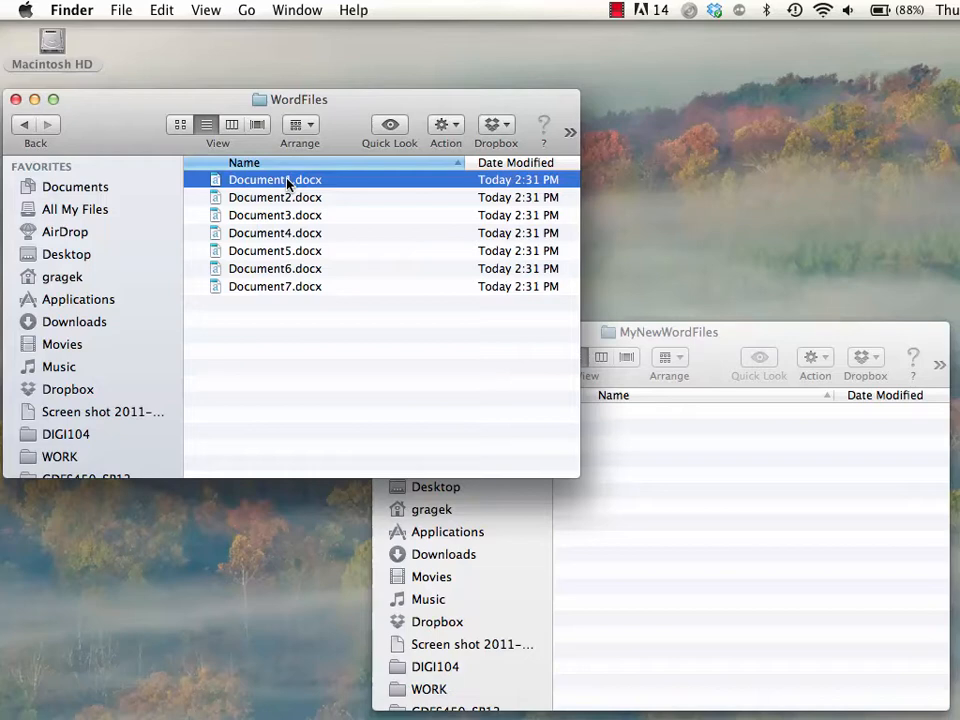
drag(274, 179, 721, 504)
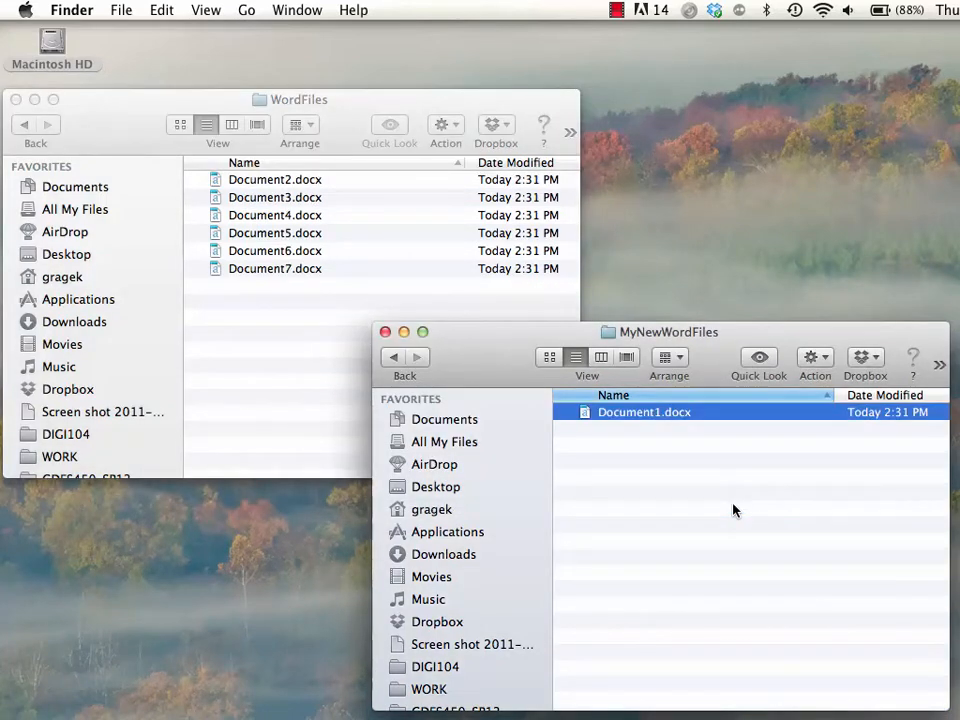
click(290, 99)
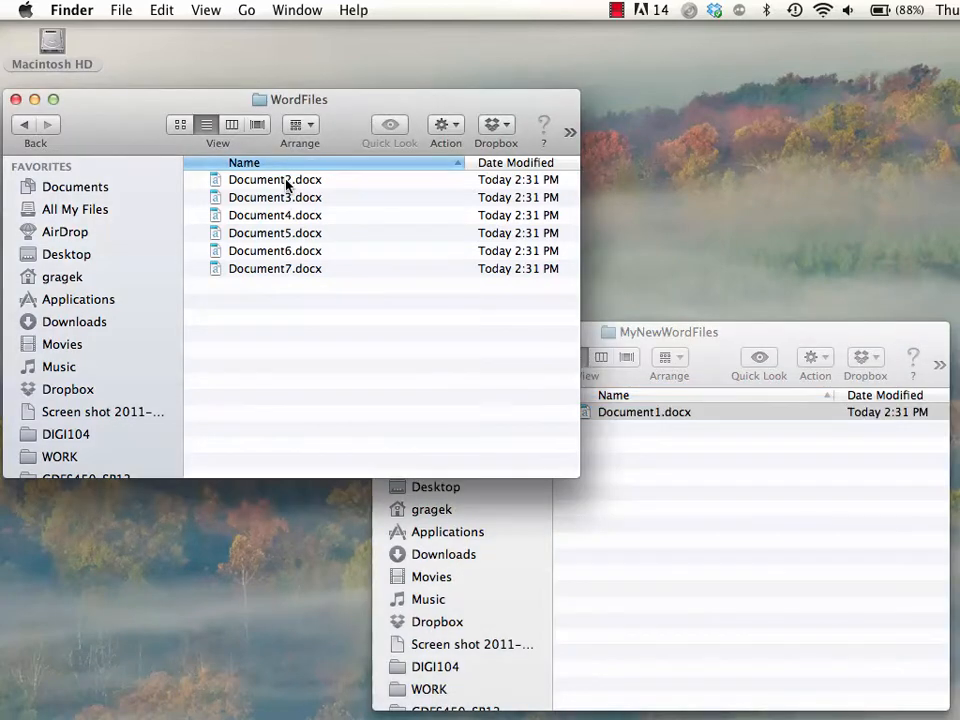
click(275, 179)
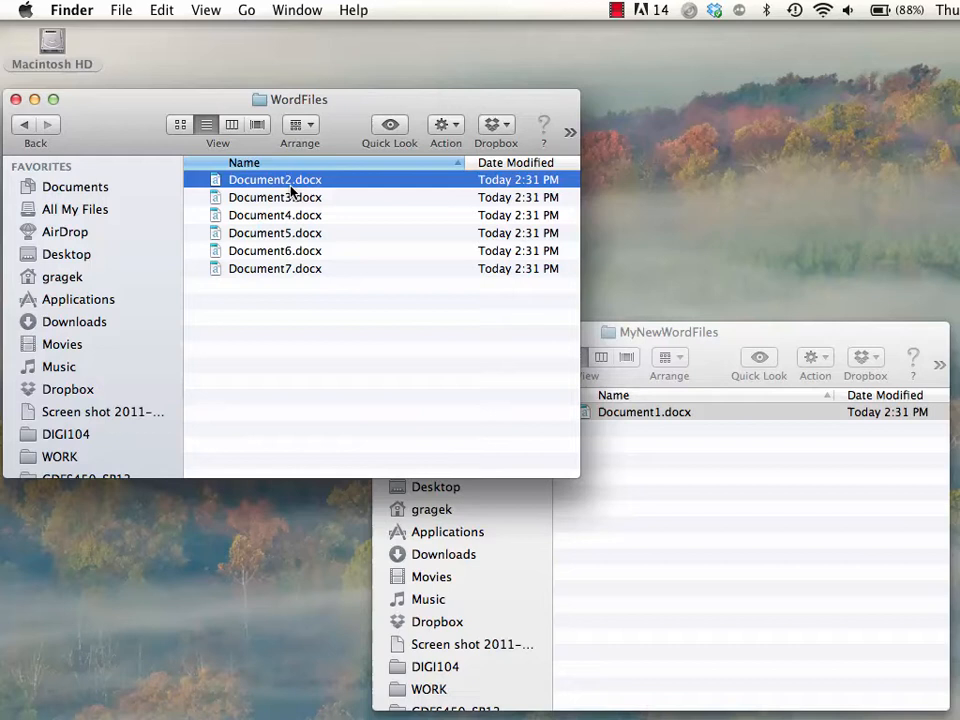
mouse_move(278, 272)
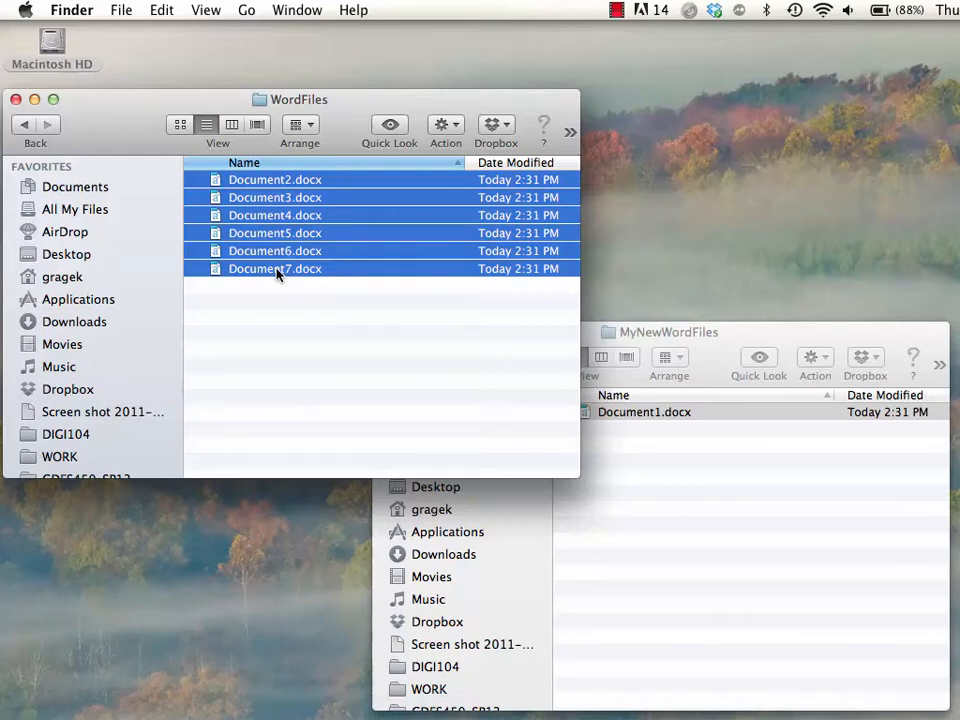
drag(275, 268, 735, 503)
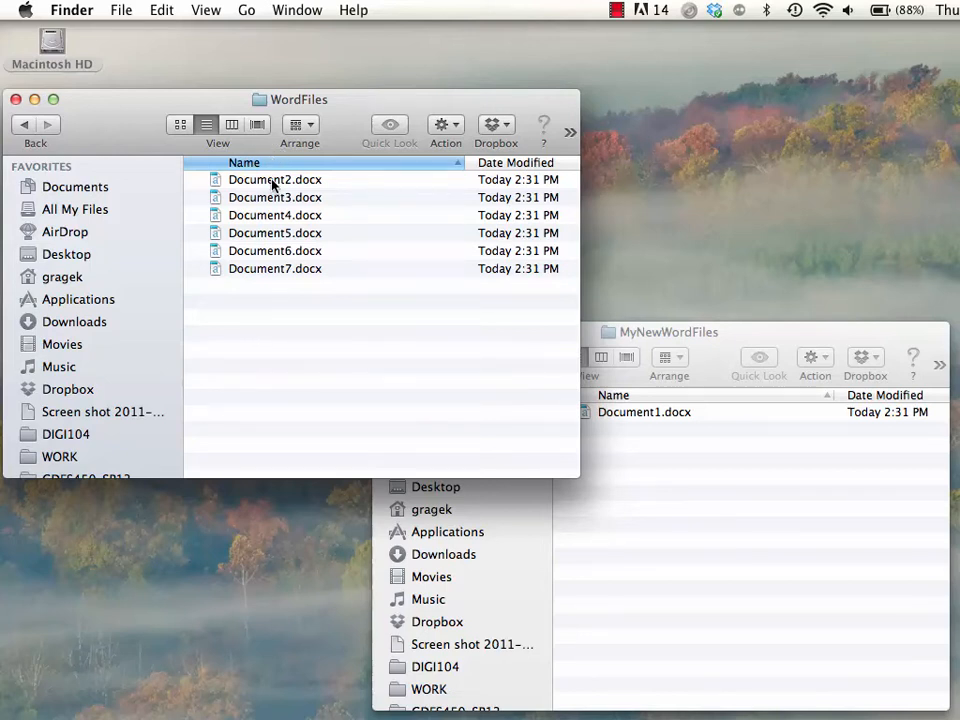
Command-select Document2, 4, 6 and 7 in WordFiles and drag them into MyNewWordFiles
click(275, 179)
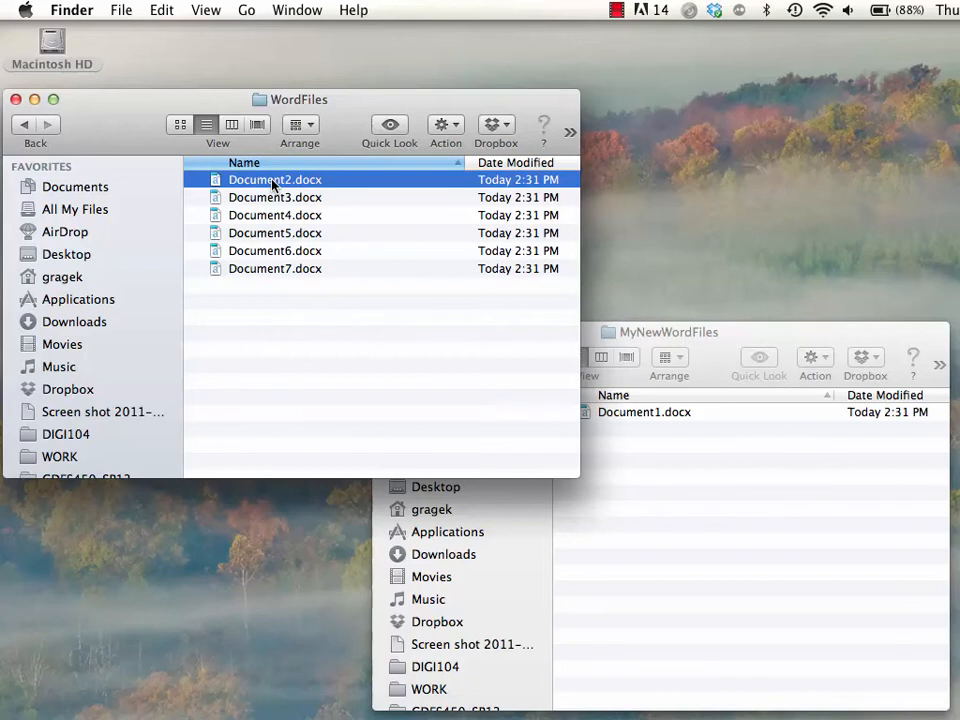
mouse_move(278, 218)
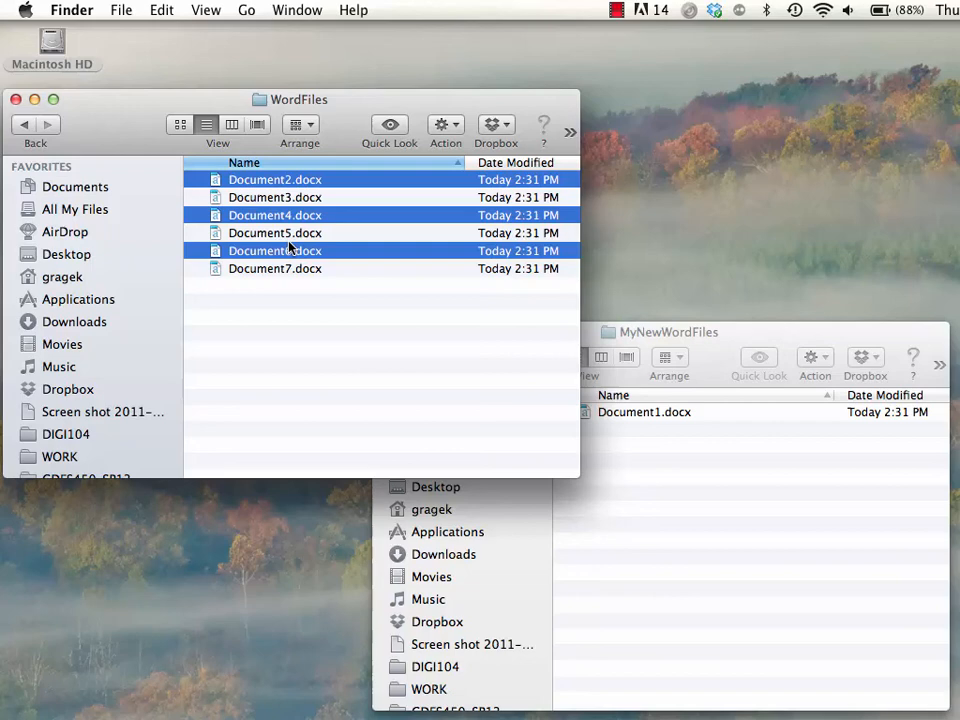
click(275, 268)
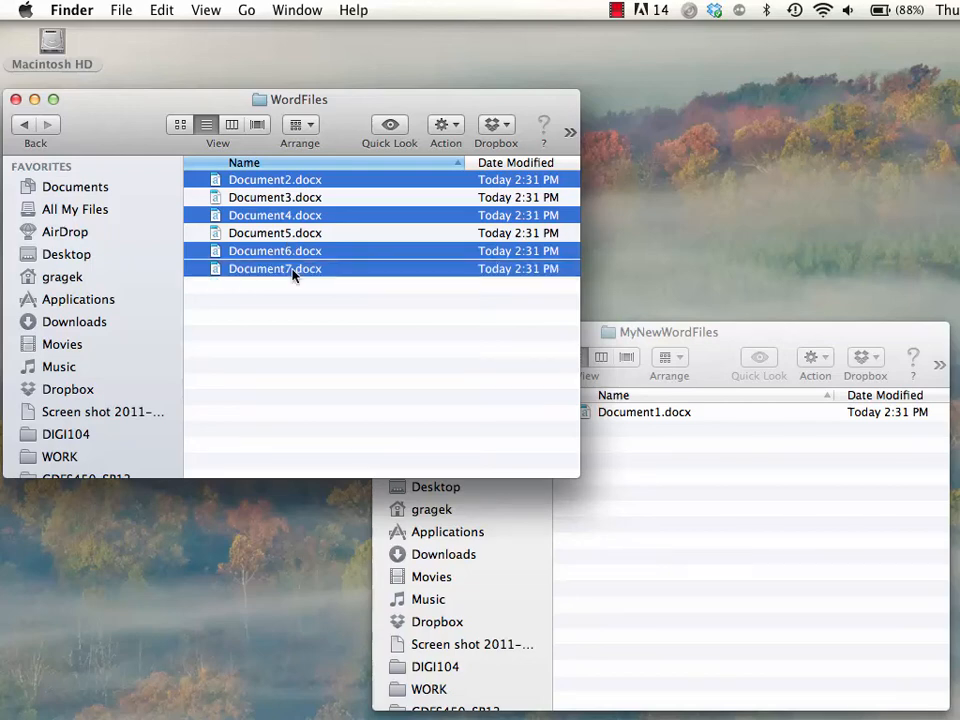
drag(290, 268, 558, 412)
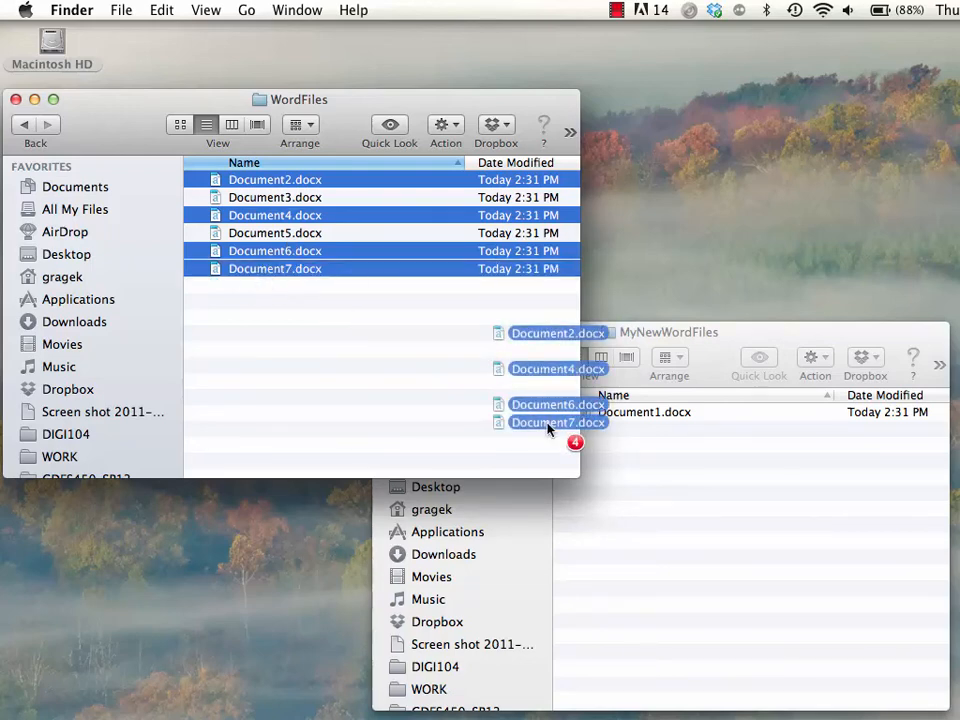